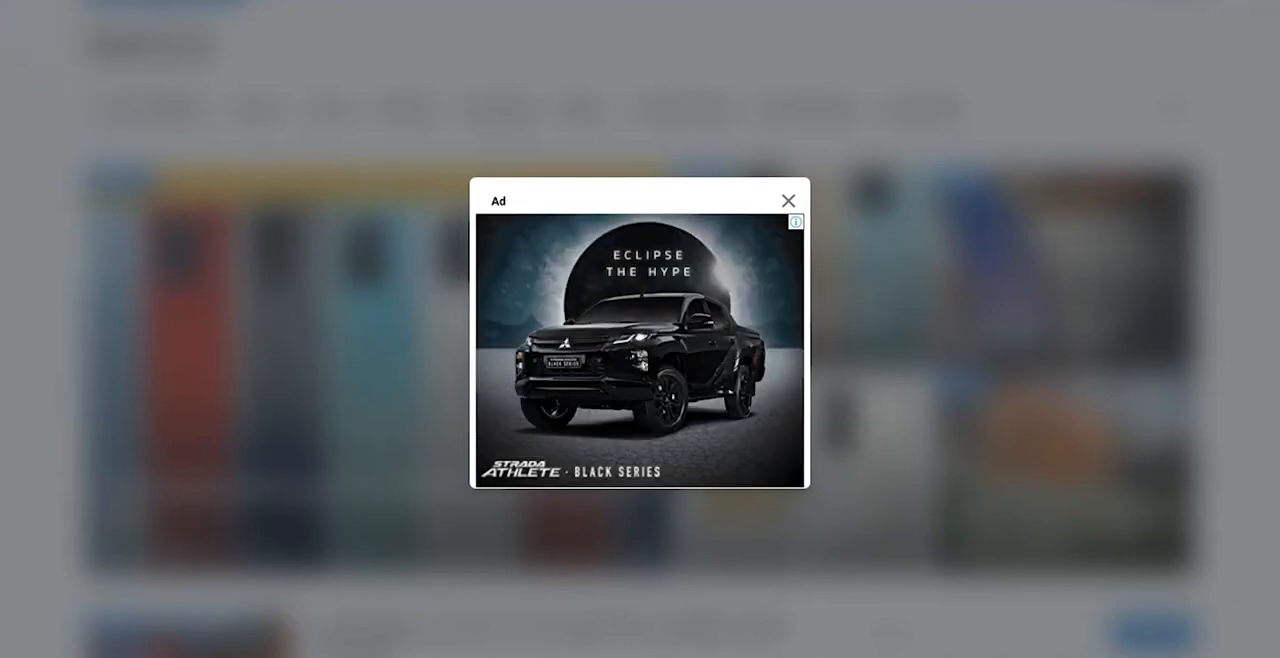
- Dismiss the two sample interstitial ads to reach the web interstitials help article
left_click(788, 200)
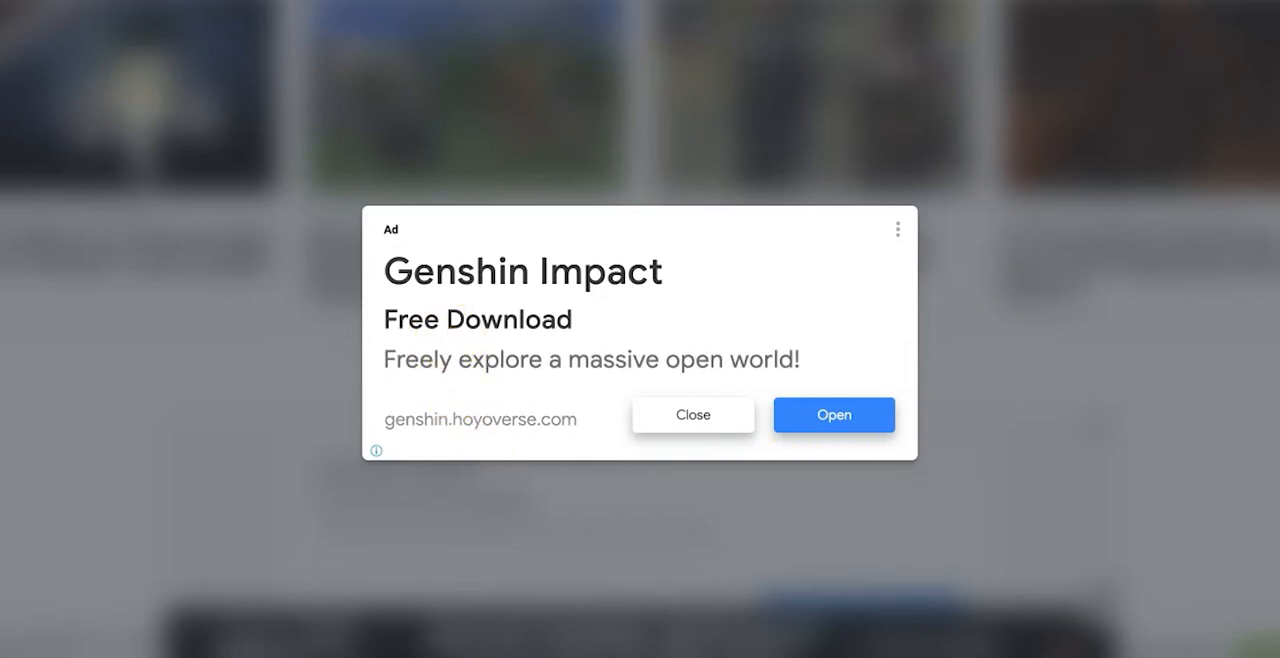
left_click(692, 414)
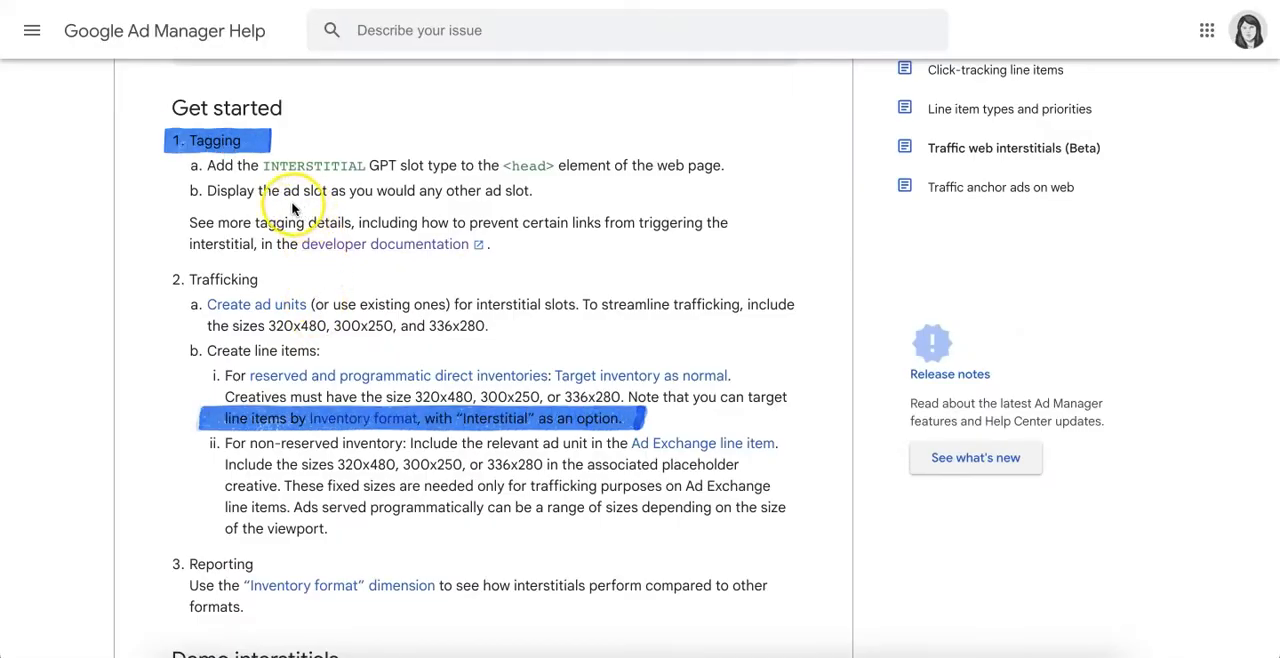
mouse_move(258, 410)
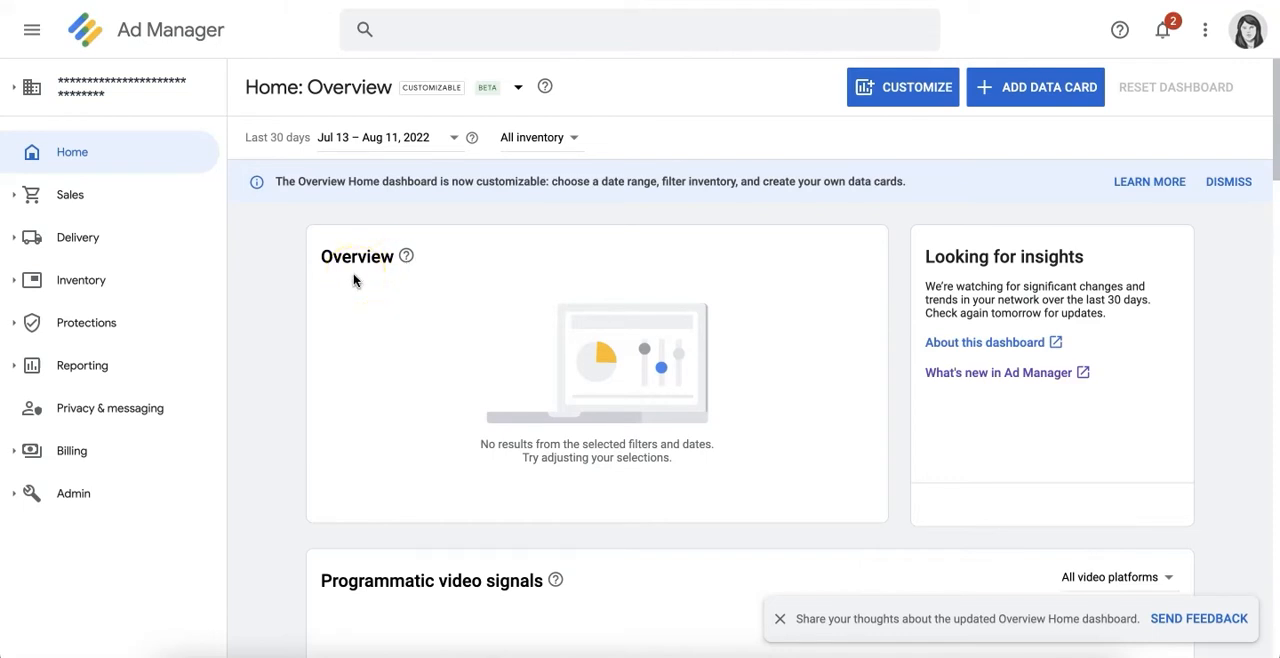
mouse_move(280, 284)
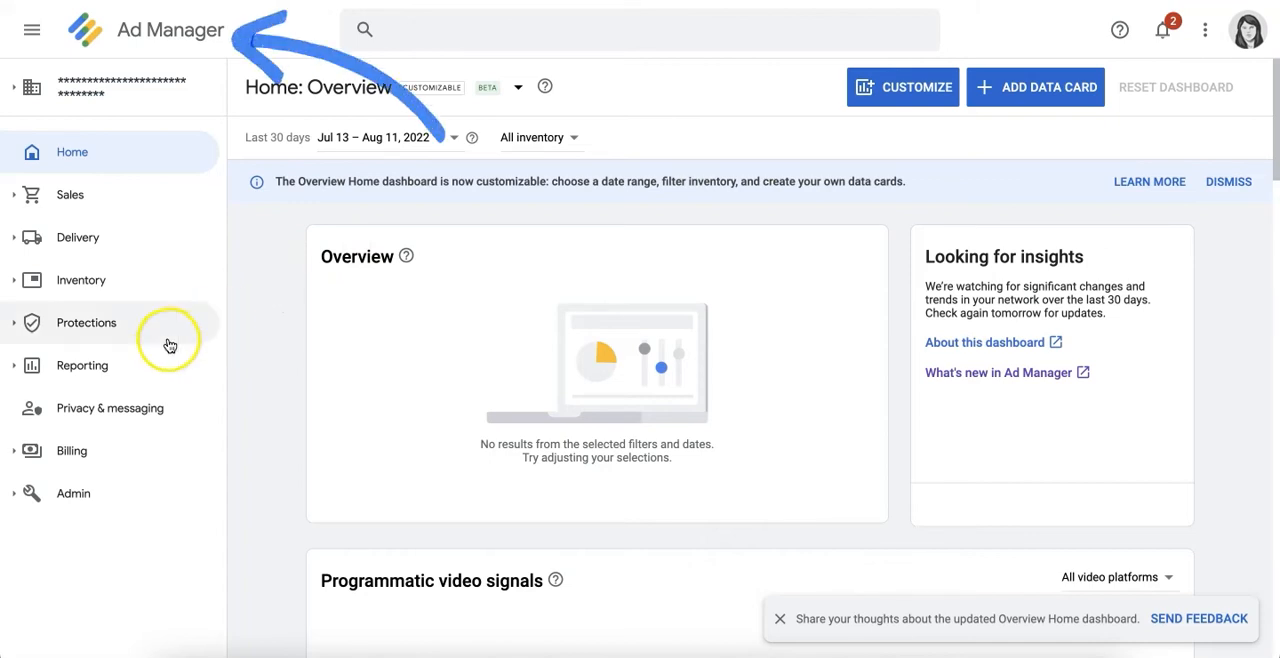
- Navigate to the Experiments page under Reporting in the left menu
left_click(82, 364)
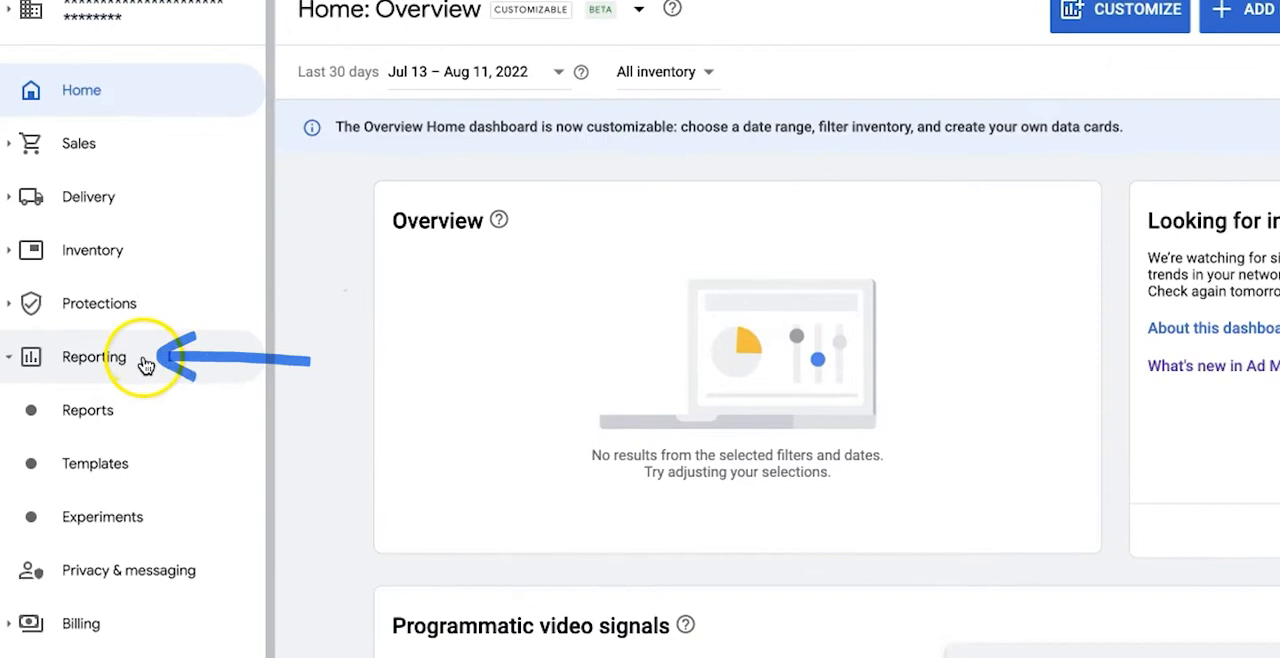
left_click(102, 516)
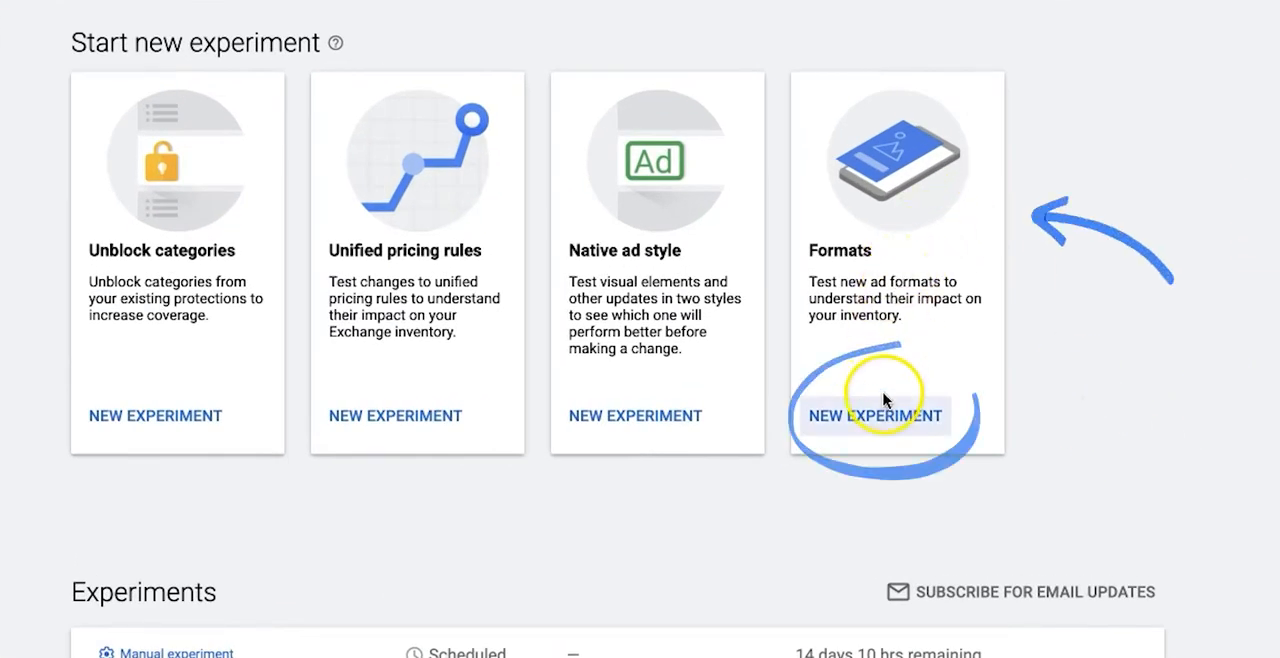
- Start a Formats experiment named web_interstitial_test on the 'test' ad unit
left_click(876, 416)
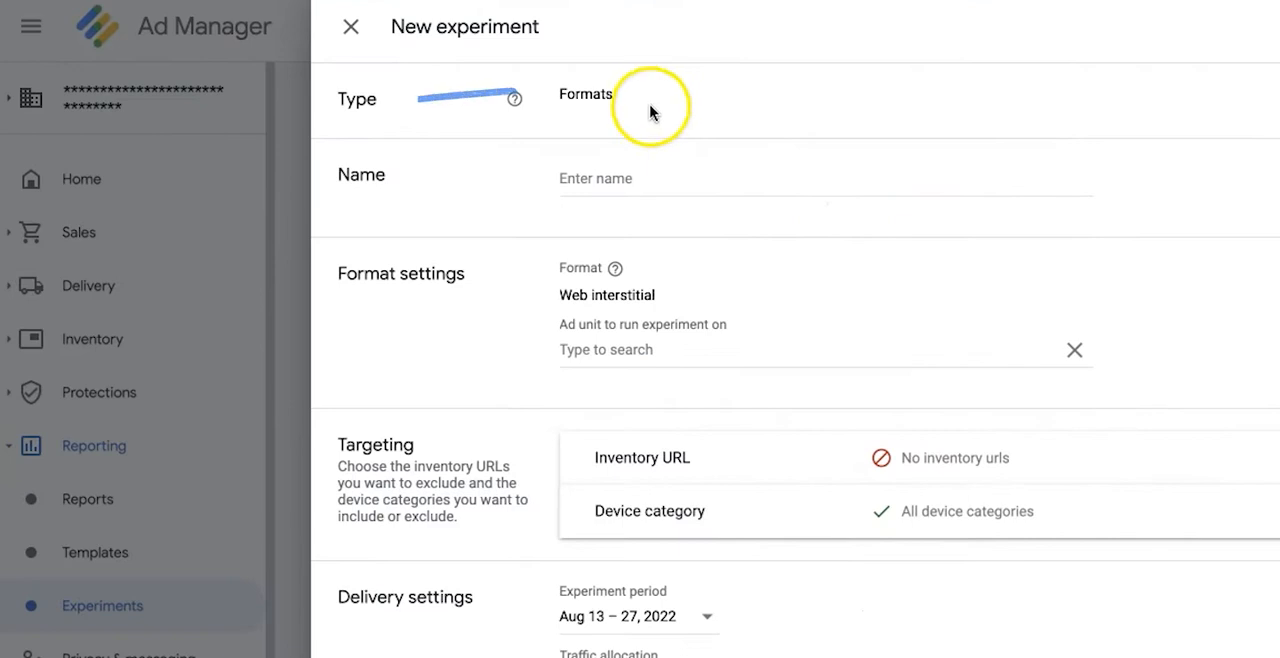
type("web_interstitial_test")
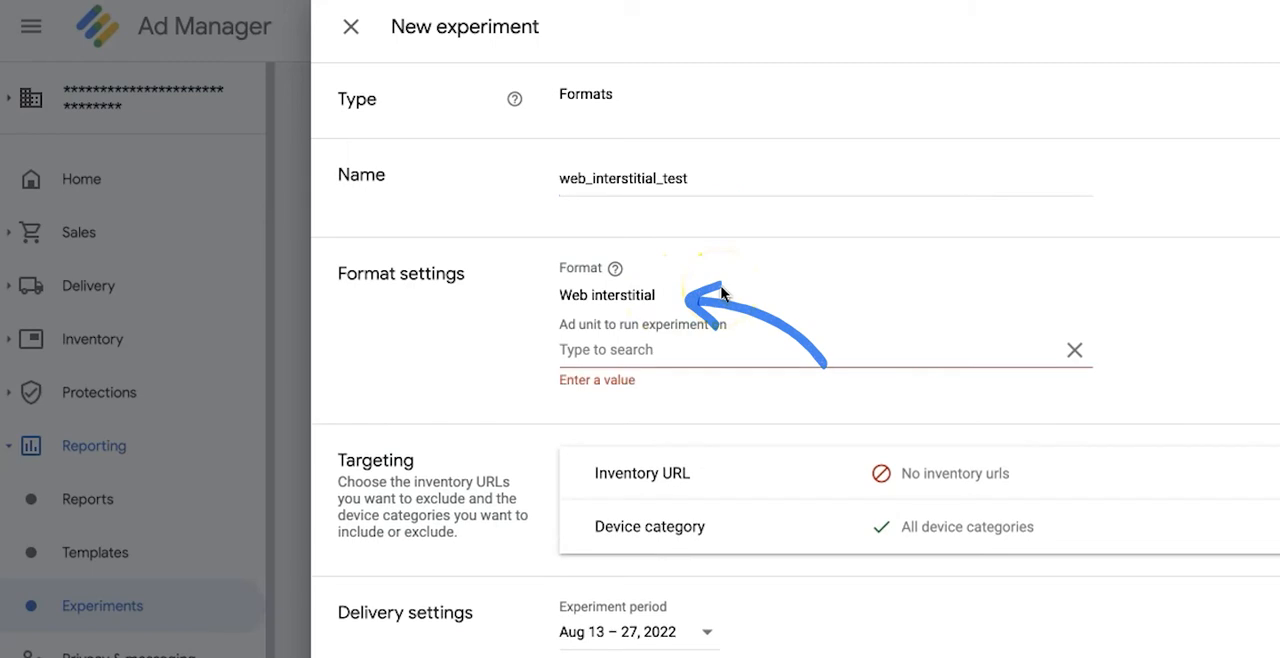
type("test")
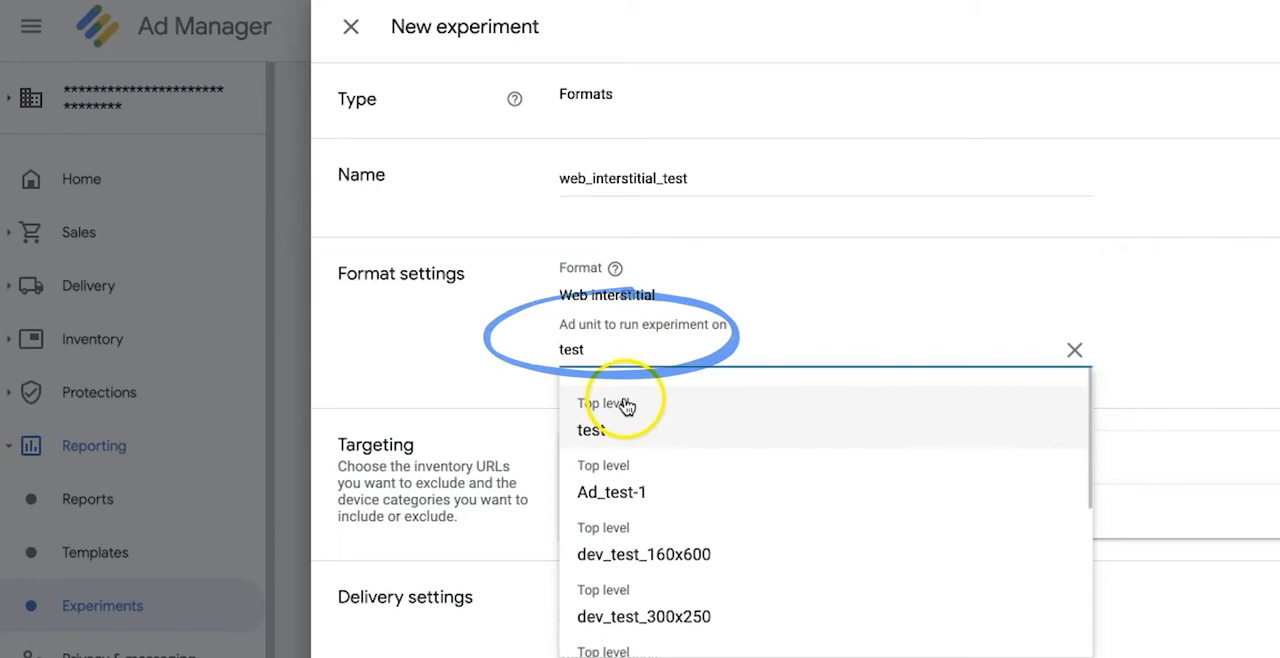
left_click(592, 416)
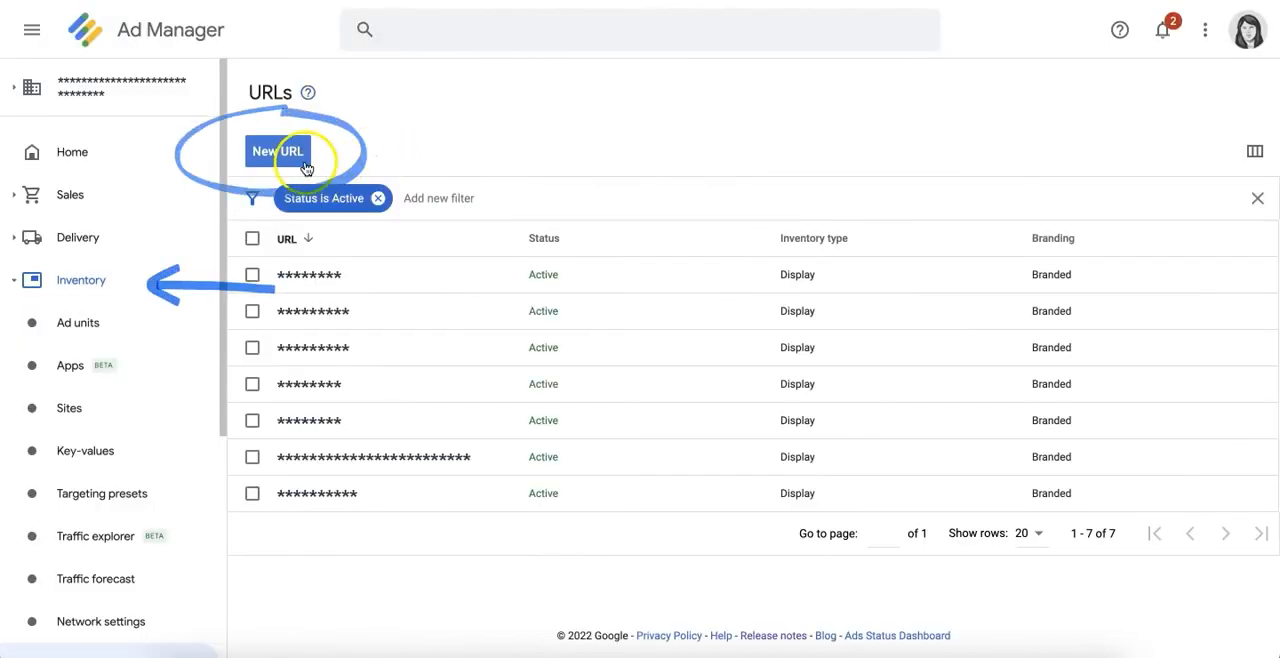
- Begin adding a new inventory URL from the Inventory URLs list
left_click(278, 152)
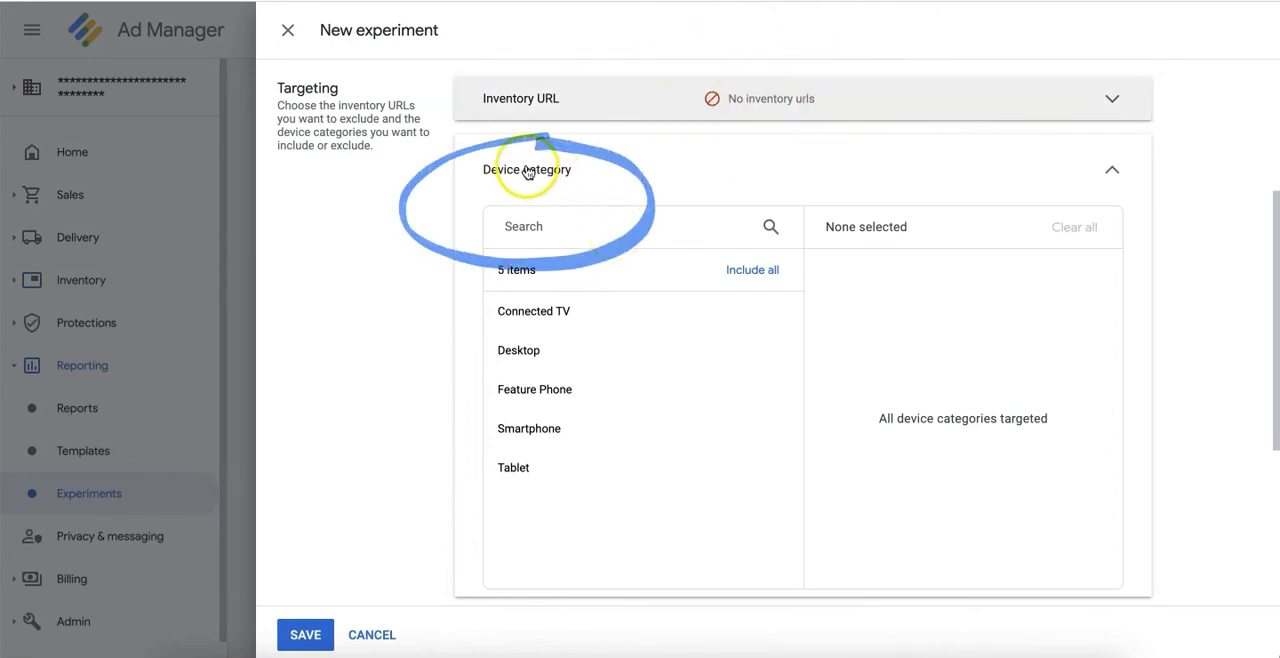
- Include Connected TV and Desktop in the experiment's device category targeting
scroll("down", 3)
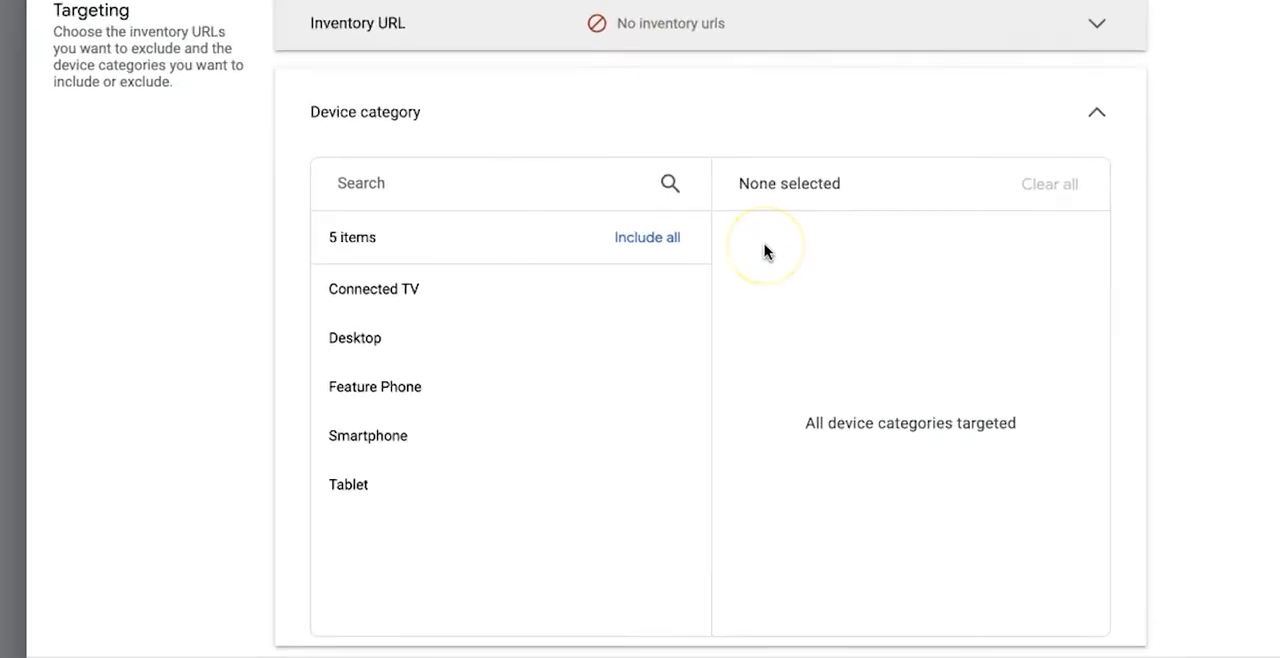
mouse_move(692, 288)
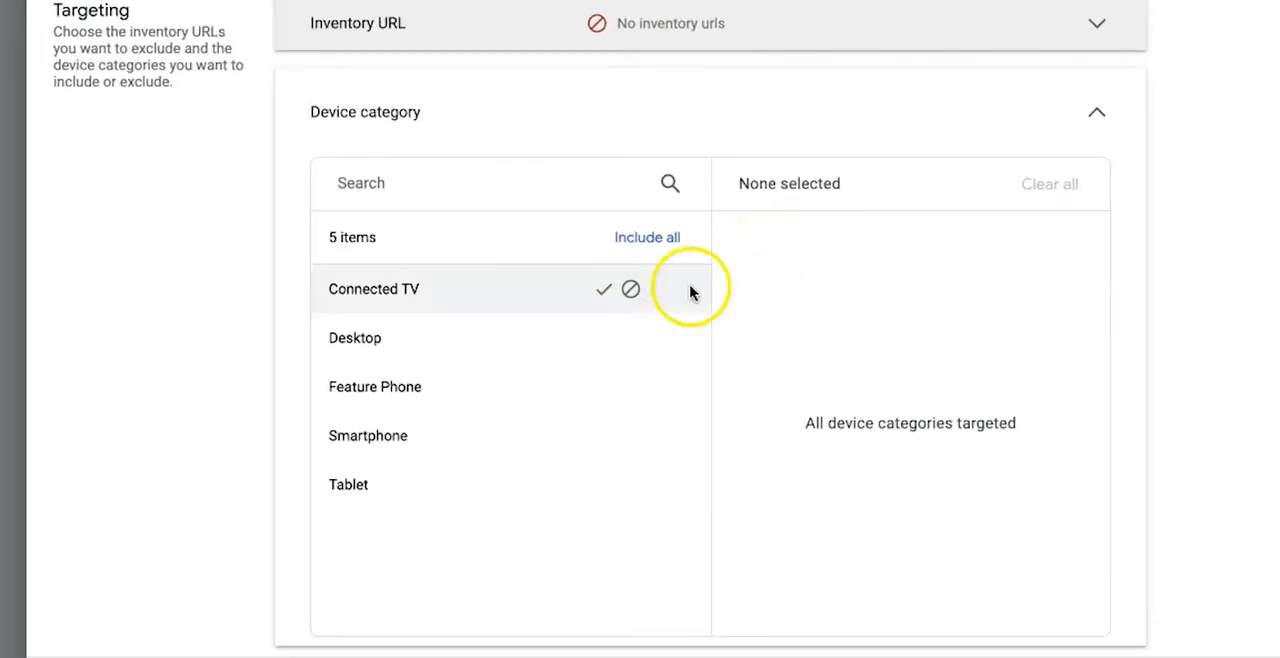
left_click(604, 288)
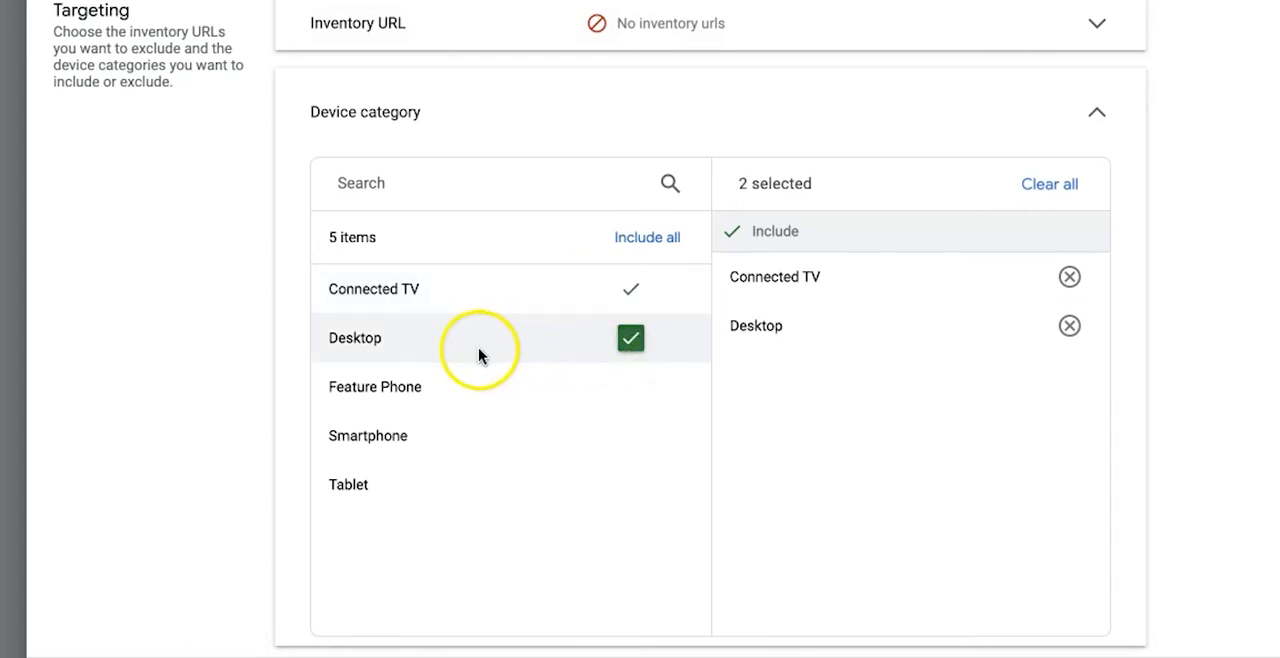
scroll("down", 3)
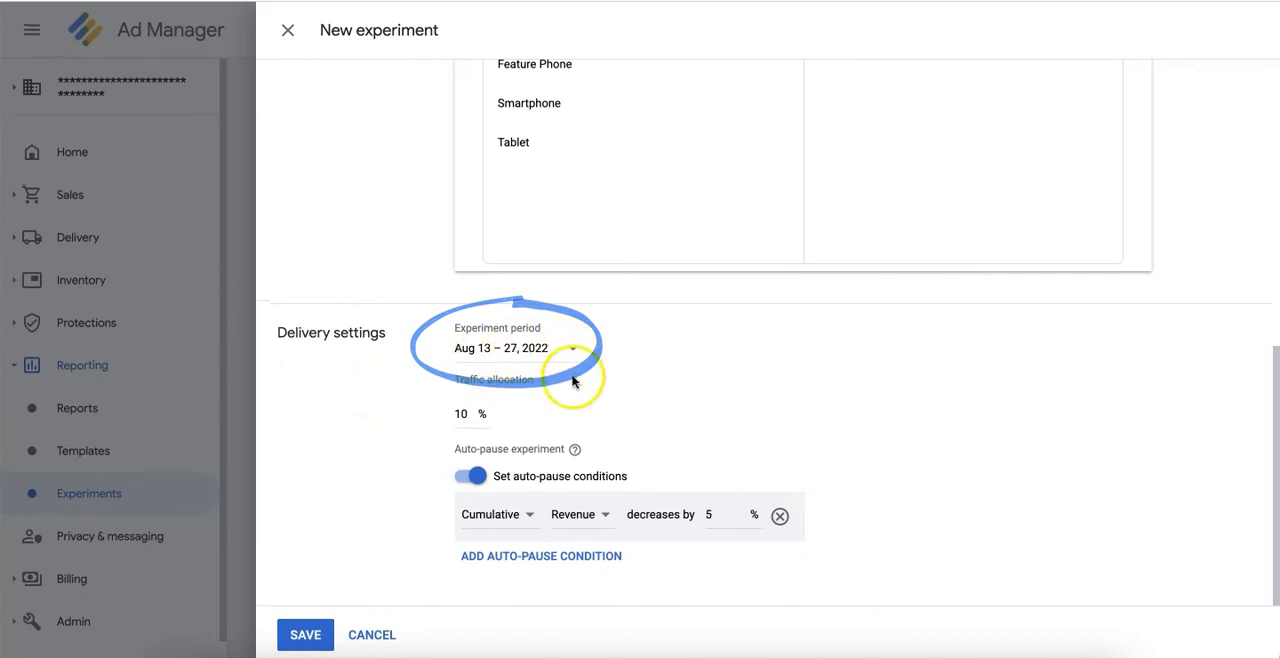
- Set the experiment period to Aug 14–28, 2022 in the calendar and apply it
left_click(500, 348)
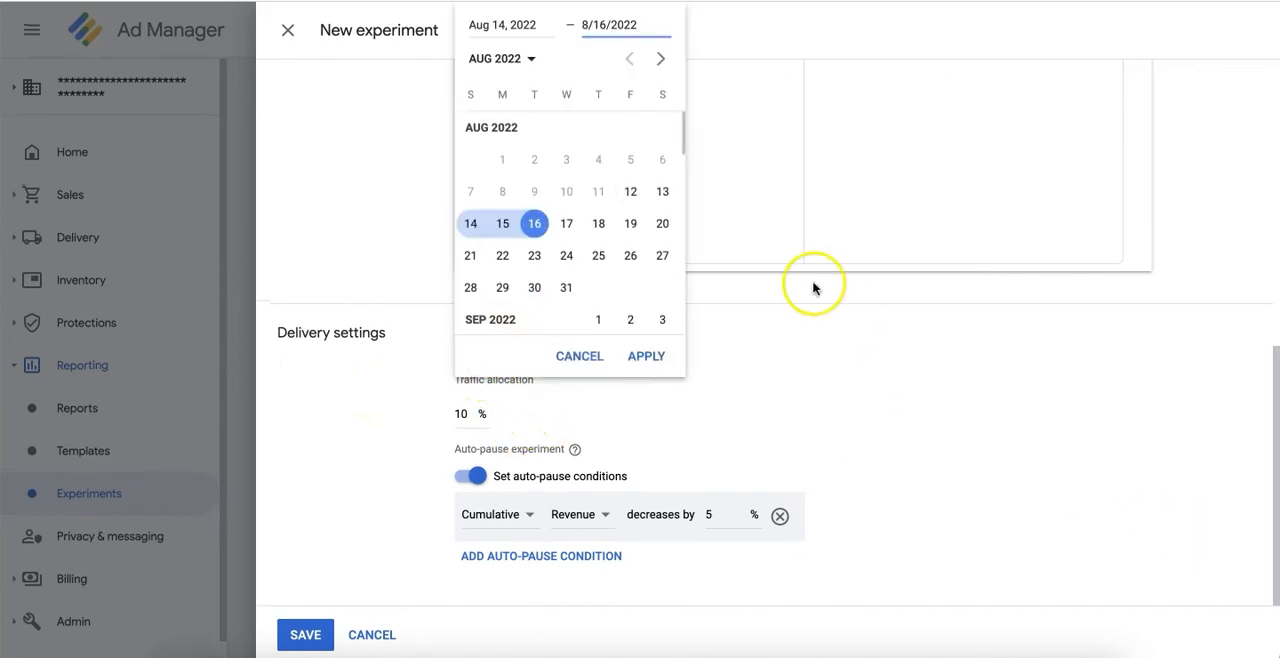
left_click(504, 24)
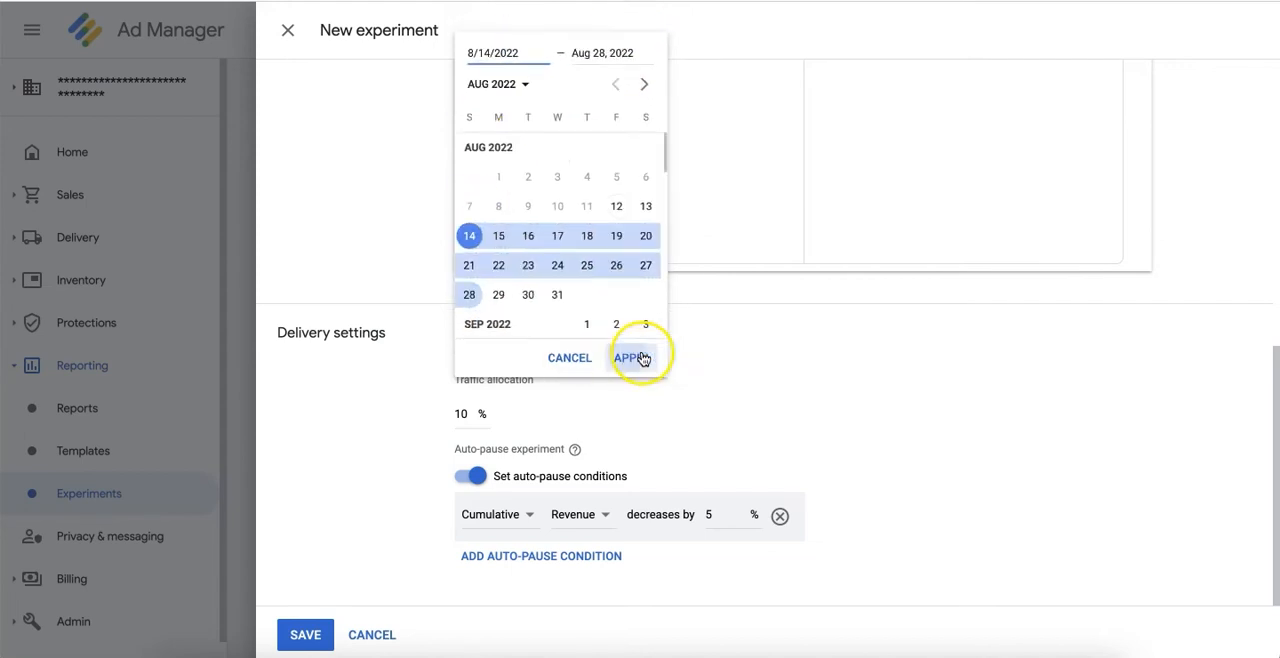
left_click(632, 356)
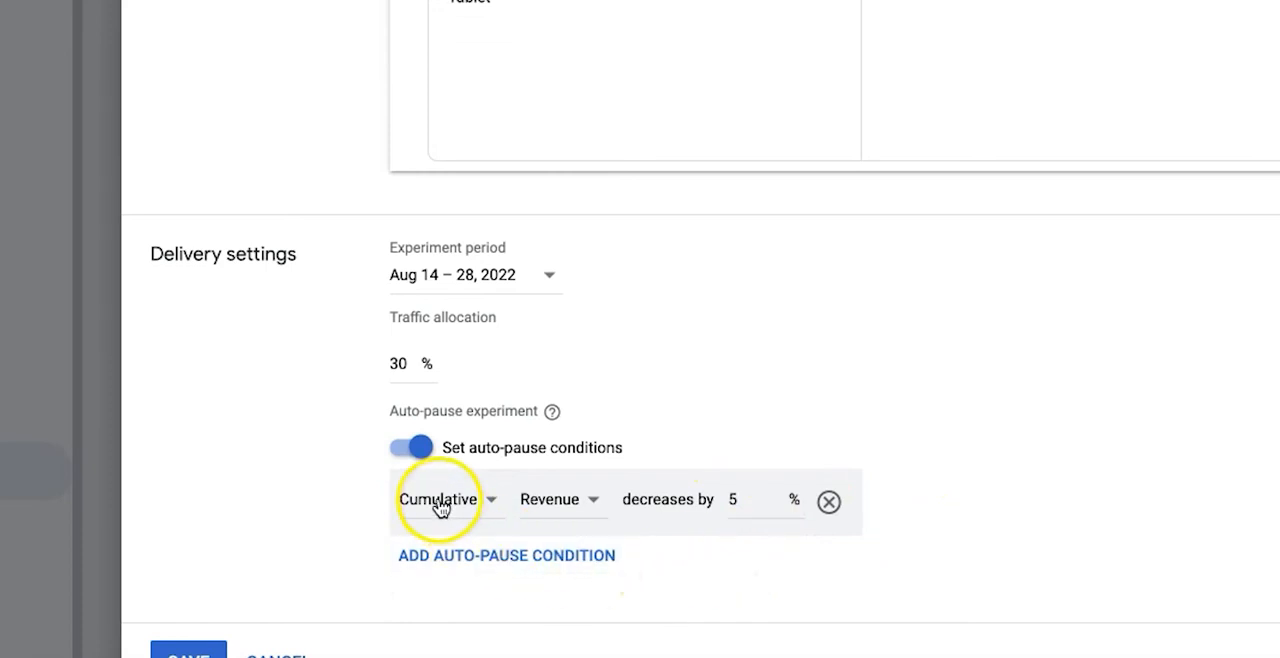
- Set the auto-pause condition to a daily revenue decrease, keeping 30% traffic allocation
left_click(438, 500)
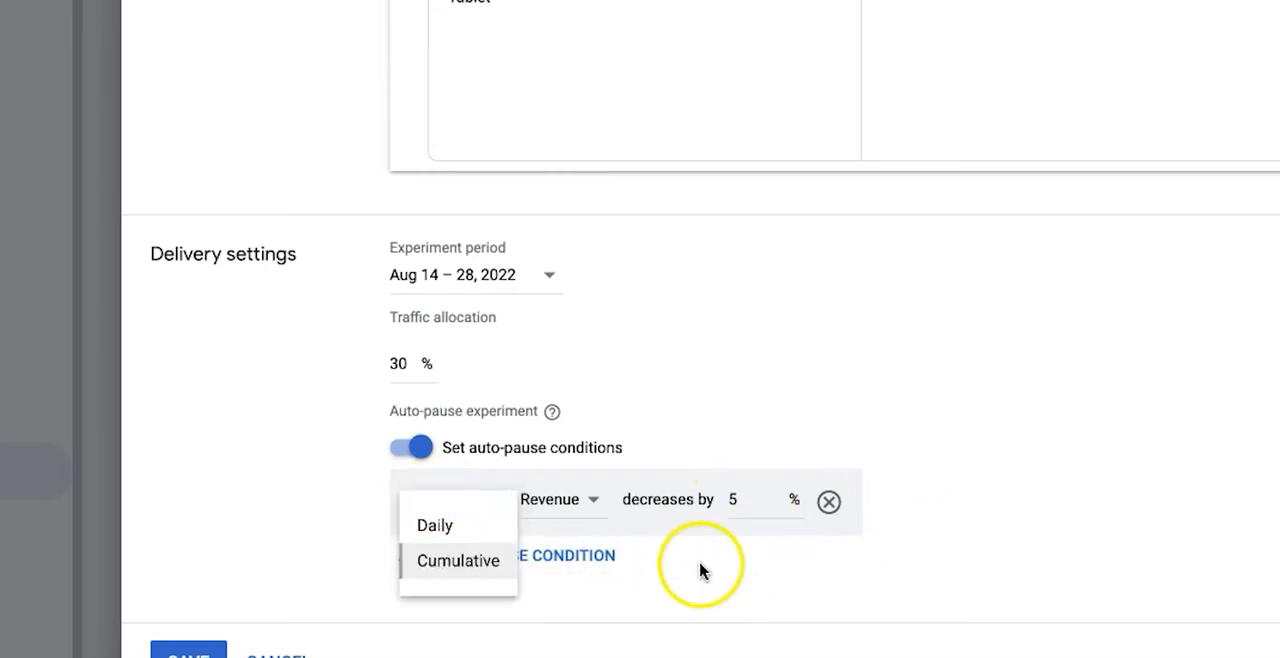
left_click(456, 560)
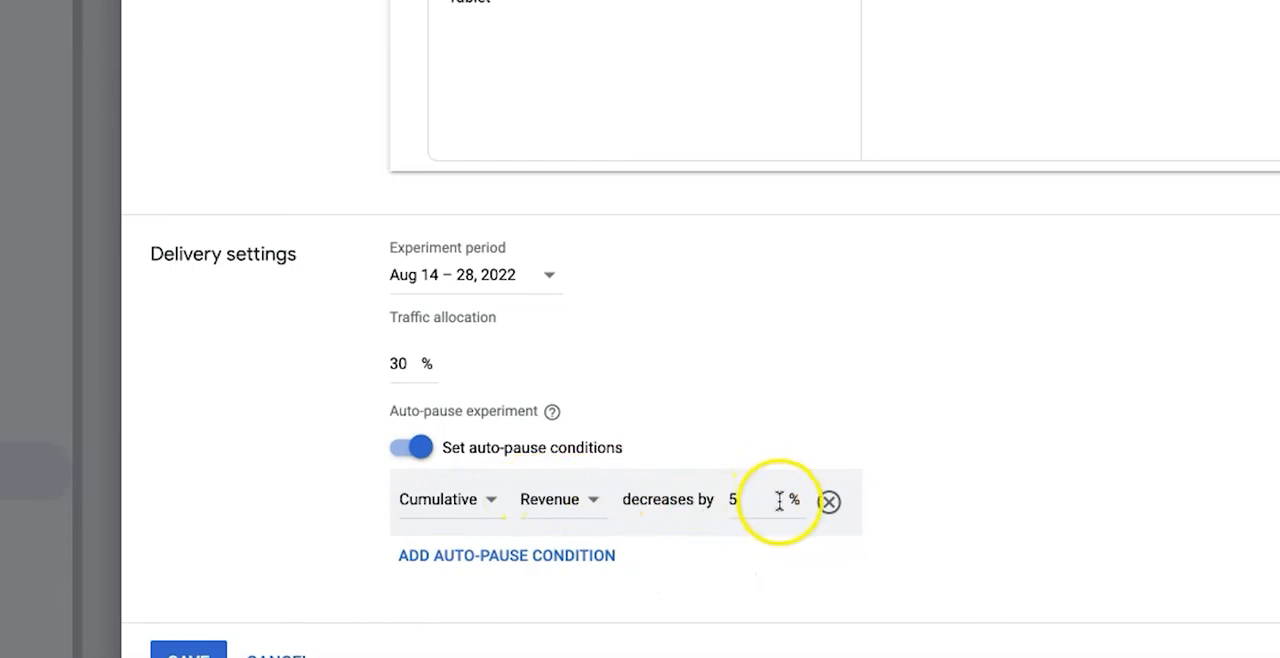
left_click(438, 500)
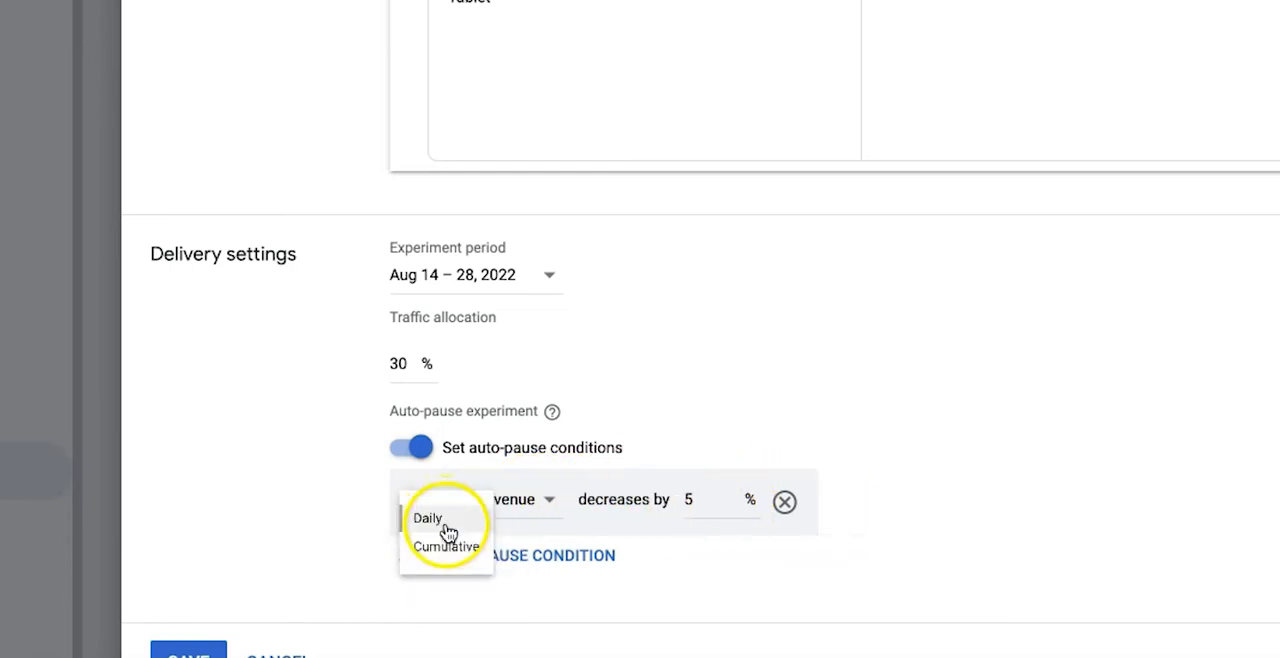
left_click(428, 518)
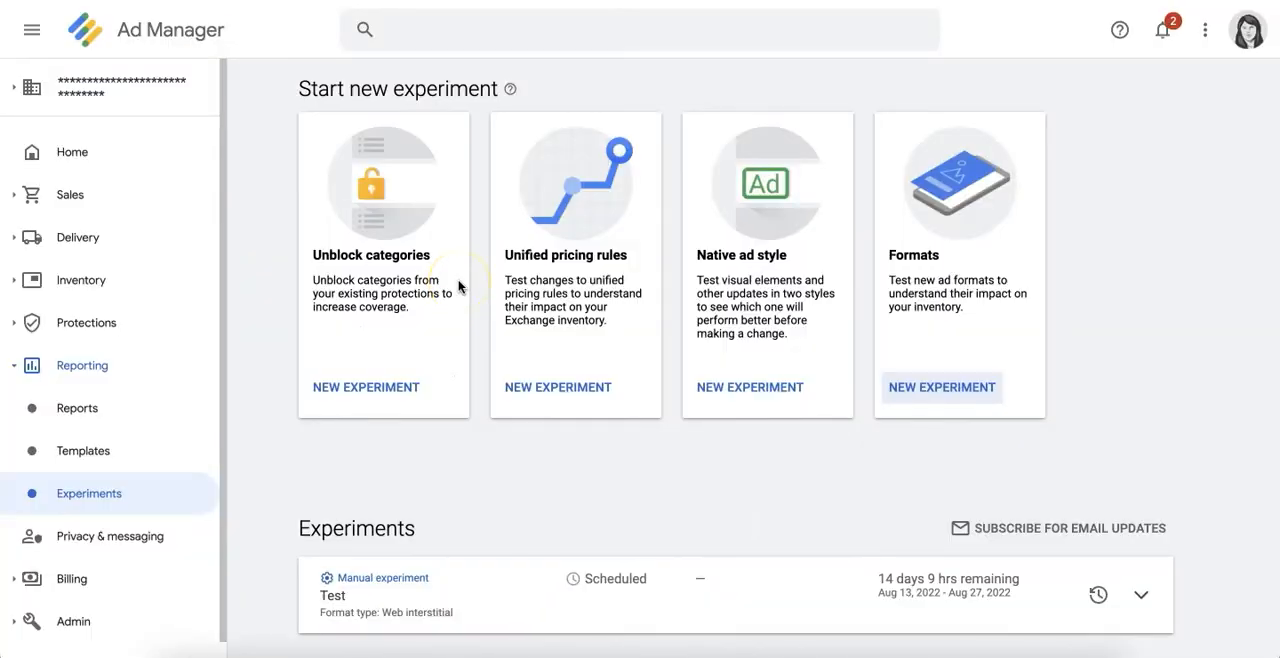
- Scroll through the Test experiment's Status and Settings details
scroll("down", 3)
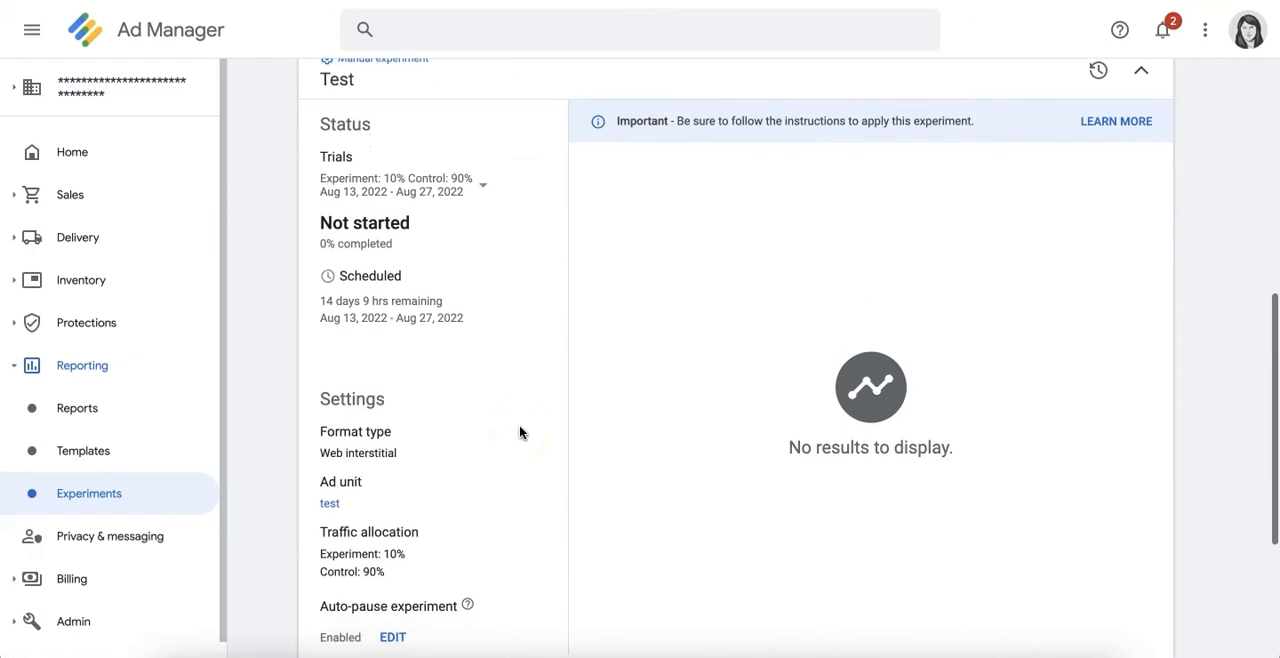
scroll("down", 3)
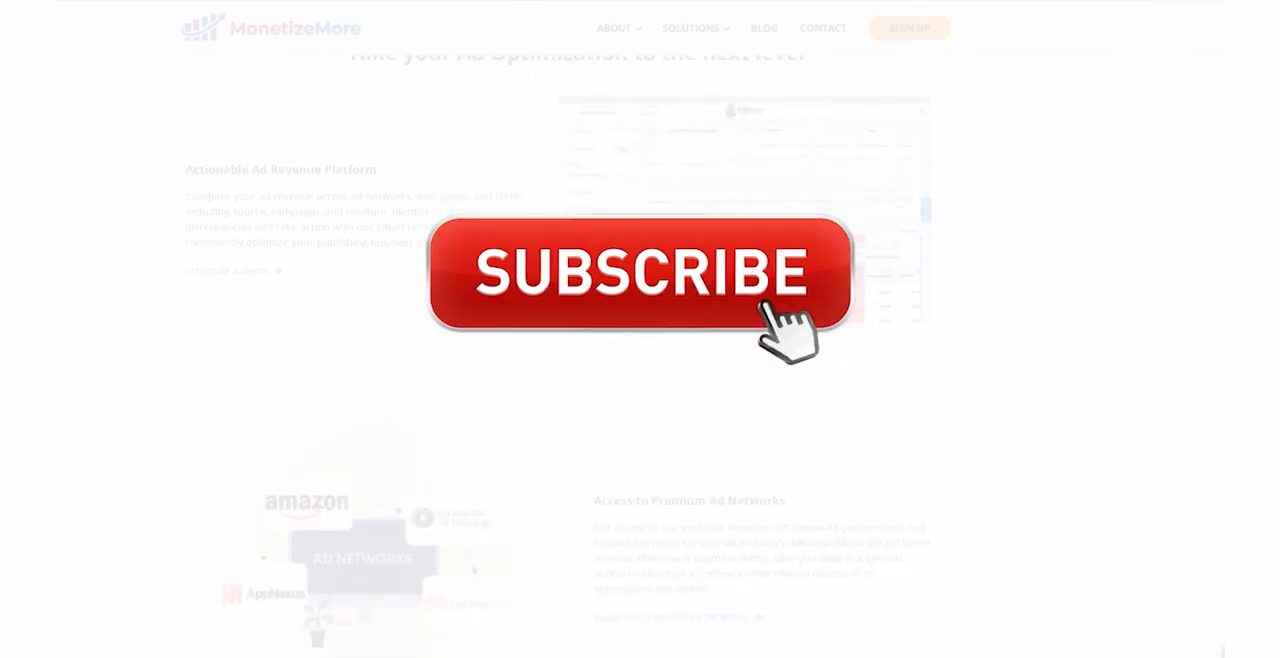
left_click(640, 276)
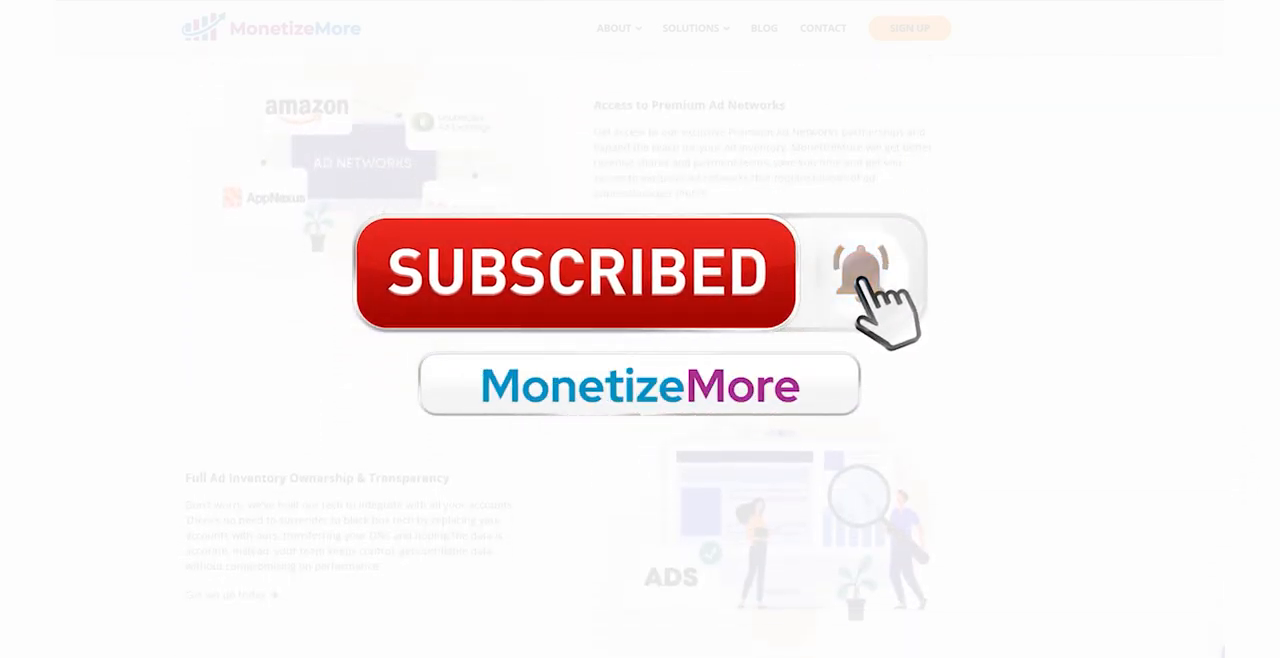